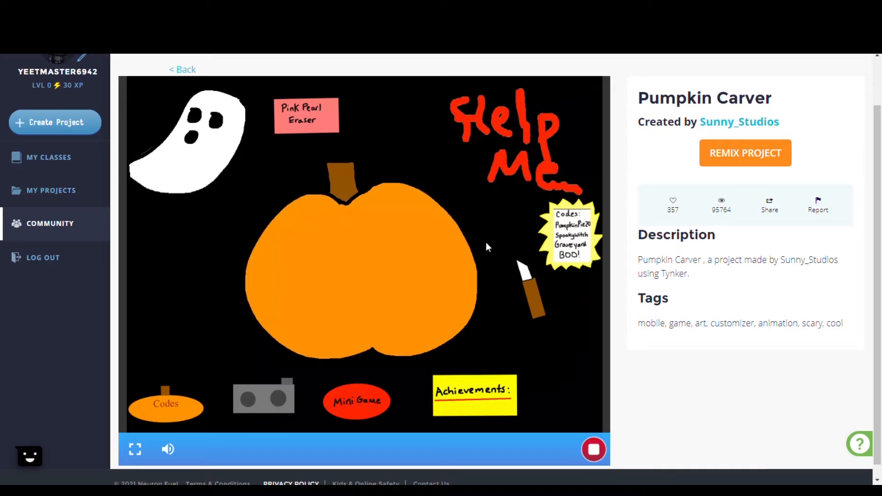
{"action": "mouse_move", "coordinate": [311, 246]}
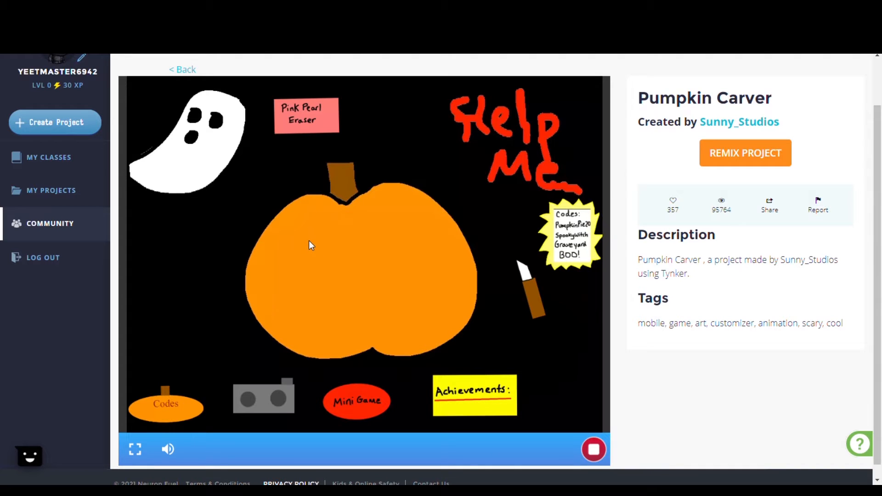
Carve eye shapes into the pumpkin, then open the Pumpkin Carver code.
{"action": "left_click_drag", "start_coordinate": [524, 283], "coordinate": [324, 251]}
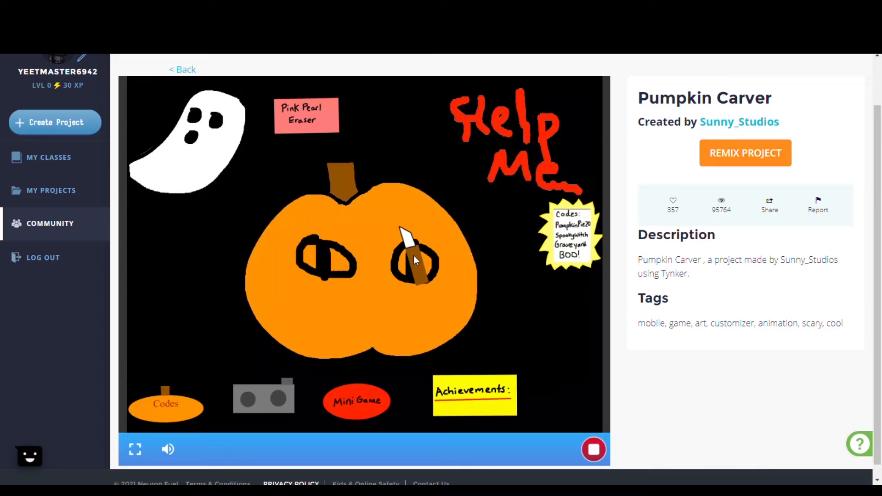
{"action": "left_click", "coordinate": [745, 152]}
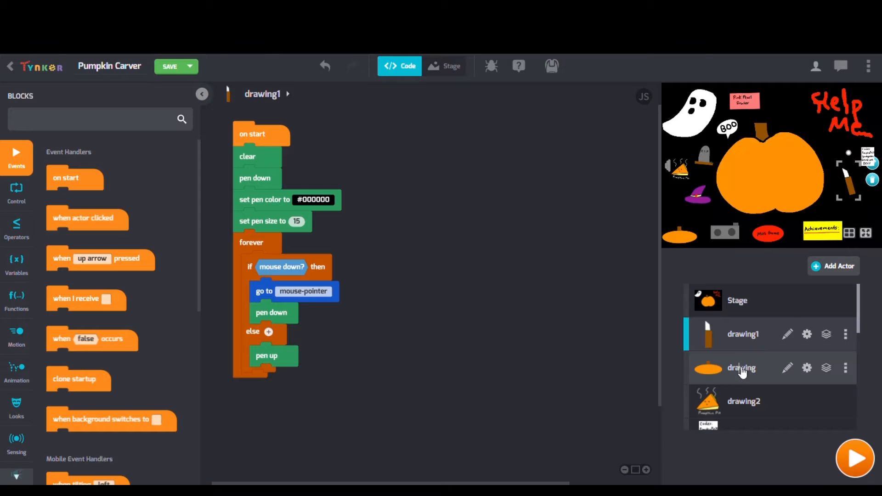
View the drawing actor's secret-code script, then restart the Pumpkin Carver game.
{"action": "left_click", "coordinate": [742, 368]}
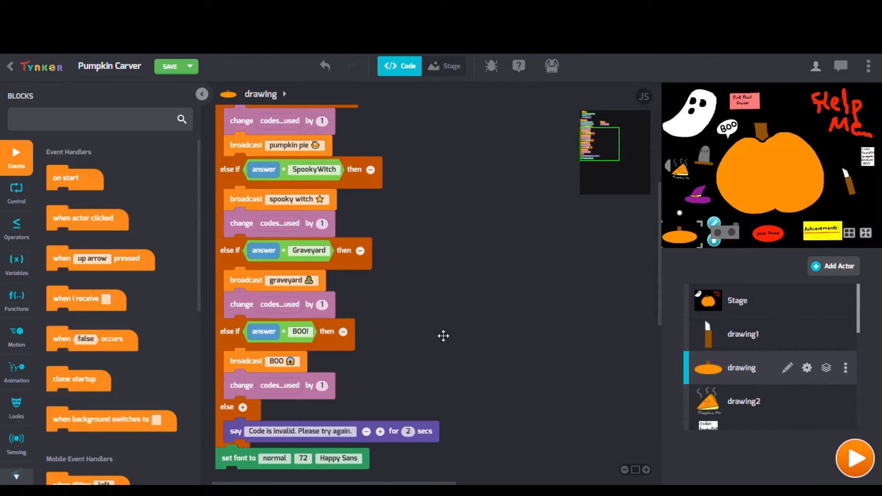
{"action": "left_click", "coordinate": [743, 401]}
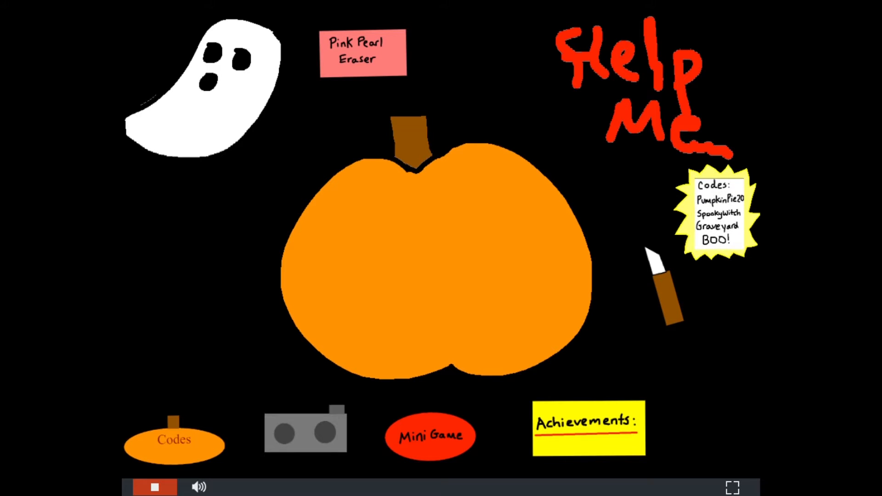
{"action": "mouse_move", "coordinate": [376, 208]}
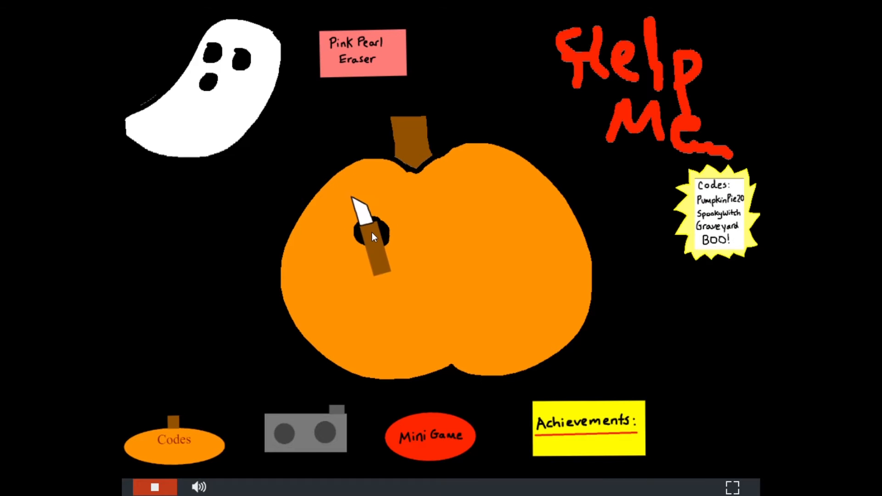
Cut the second round eye hole, then switch to the Planet Simulator project.
{"action": "left_click_drag", "start_coordinate": [371, 236], "coordinate": [504, 231]}
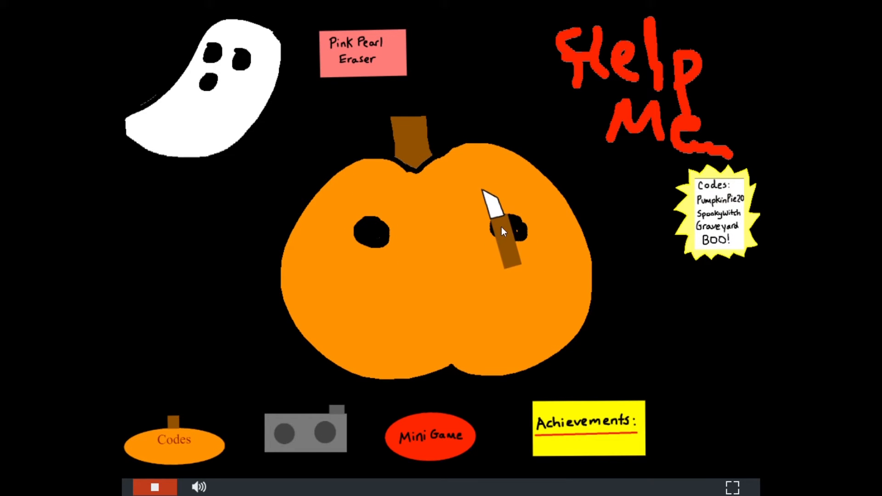
{"action": "left_click", "coordinate": [175, 439]}
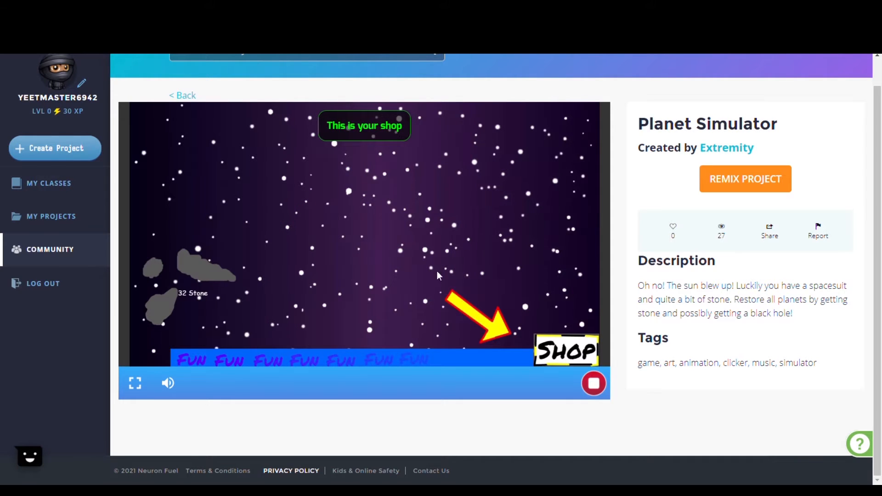
Browse the planet shop, view the Stage's message scripts, then play full screen.
{"action": "left_click", "coordinate": [567, 349]}
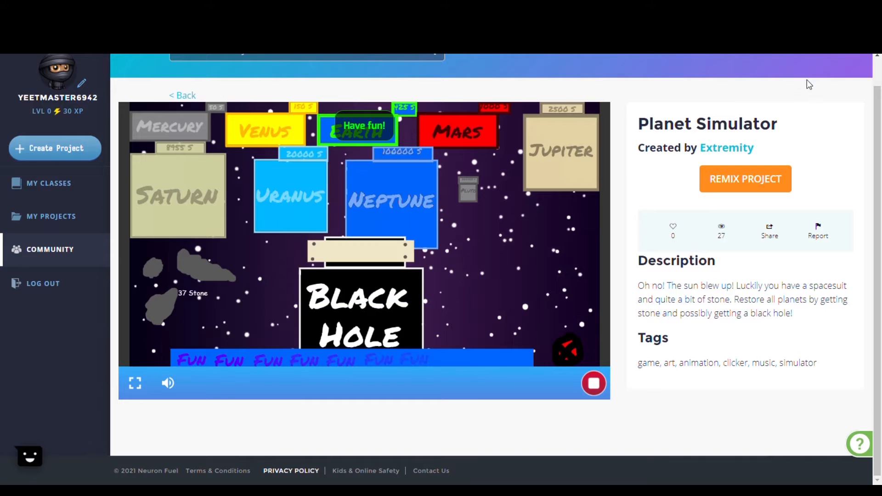
{"action": "left_click", "coordinate": [745, 179]}
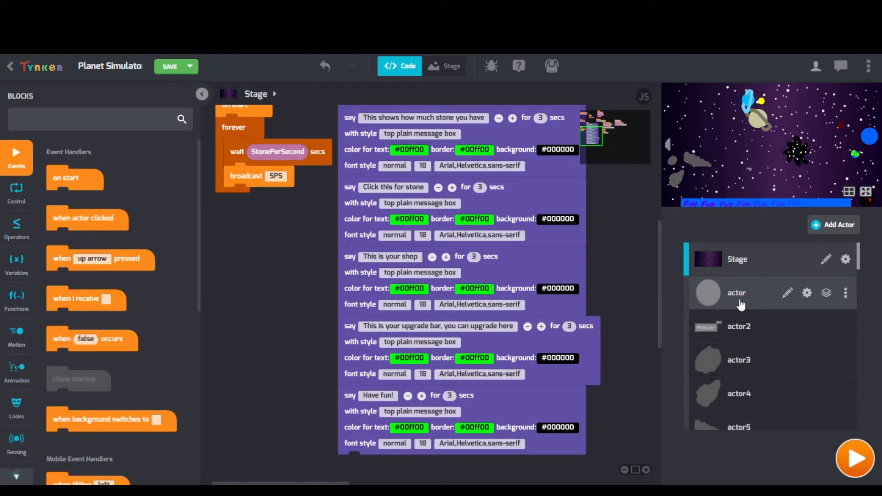
{"action": "left_click", "coordinate": [855, 458]}
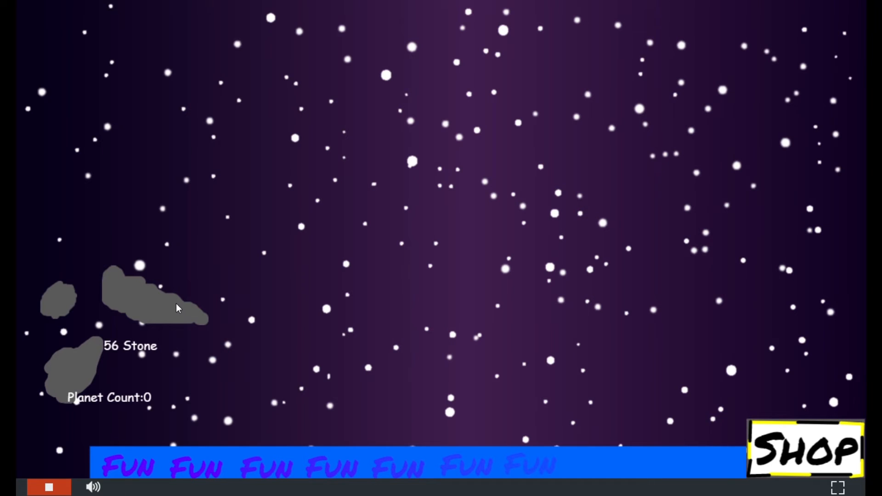
Gather stone from the grey asteroid, then open the deserd fall project's code.
{"action": "left_click", "coordinate": [805, 450]}
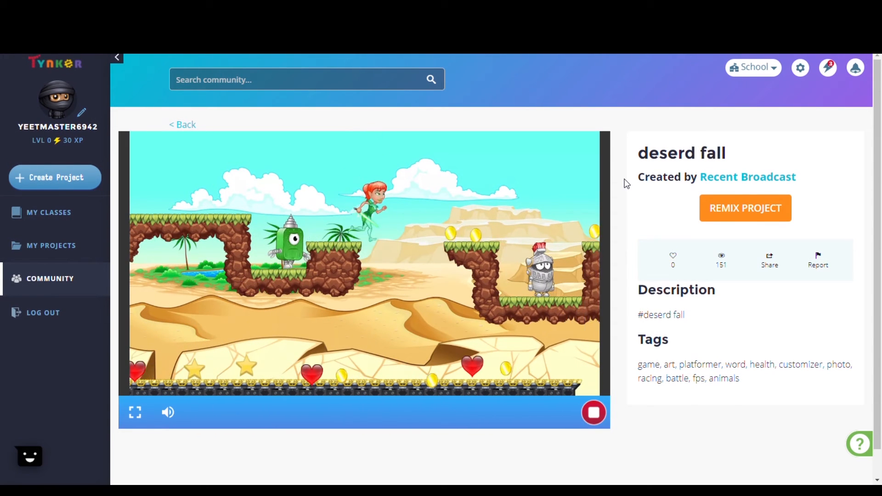
{"action": "left_click", "coordinate": [745, 208]}
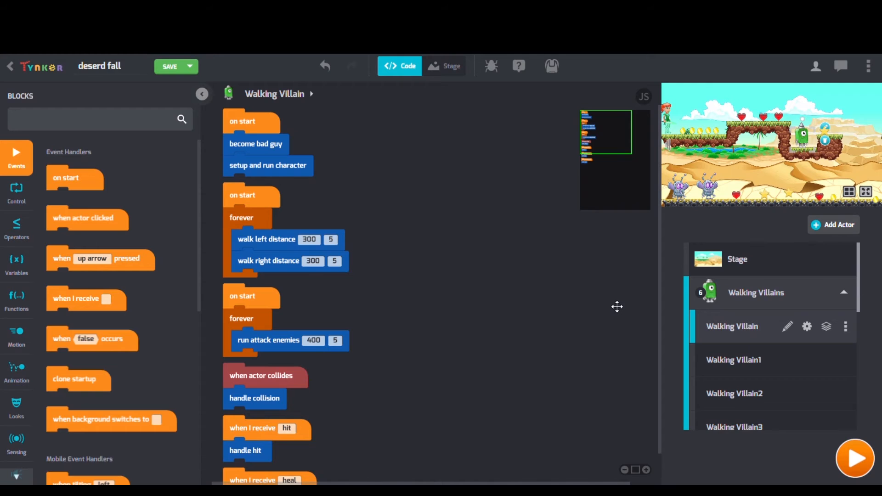
Review the Walking Villain, Sentry Villain and Walking Hero scripts, then play the game.
{"action": "scroll", "scroll_direction": "down", "scroll_amount": 3}
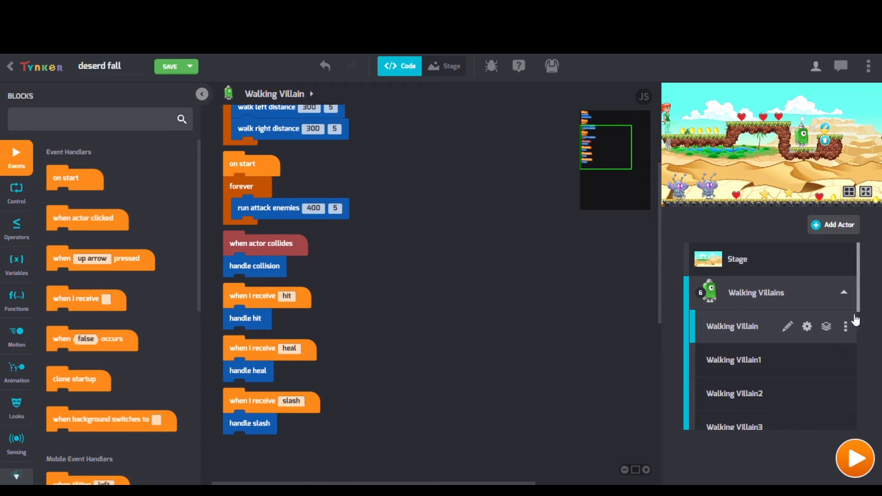
{"action": "left_click", "coordinate": [751, 326]}
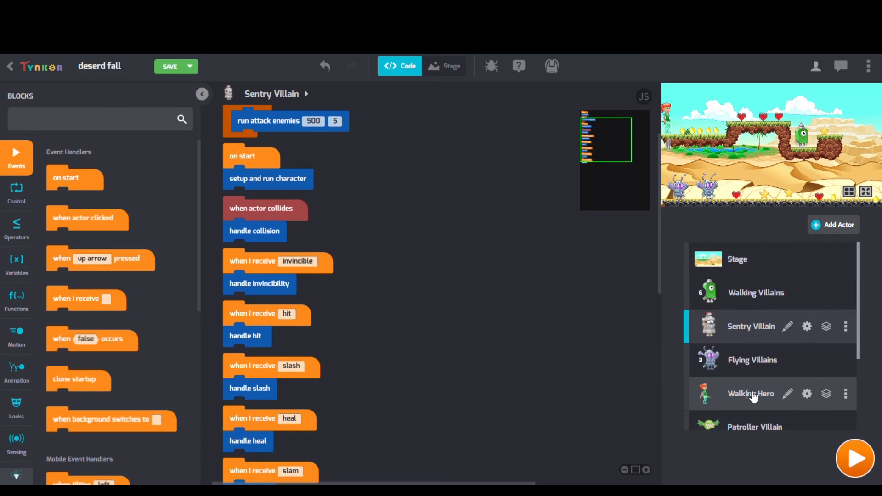
{"action": "left_click", "coordinate": [751, 393]}
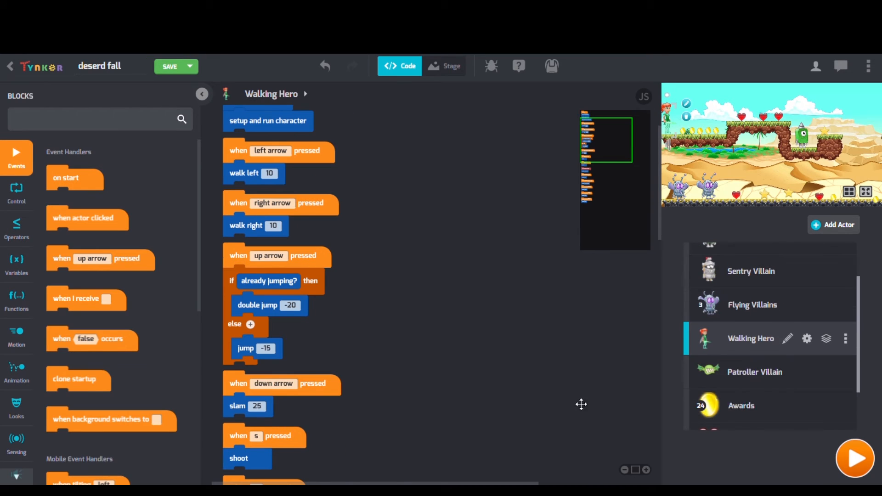
{"action": "left_click", "coordinate": [854, 458]}
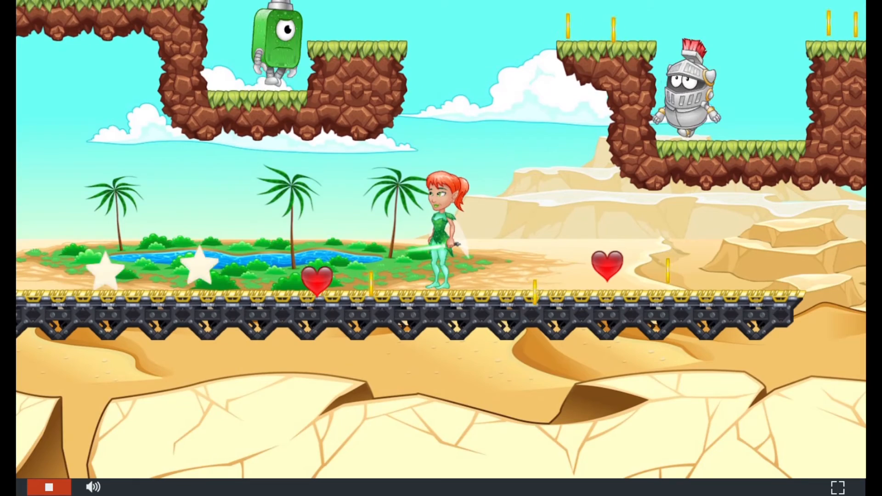